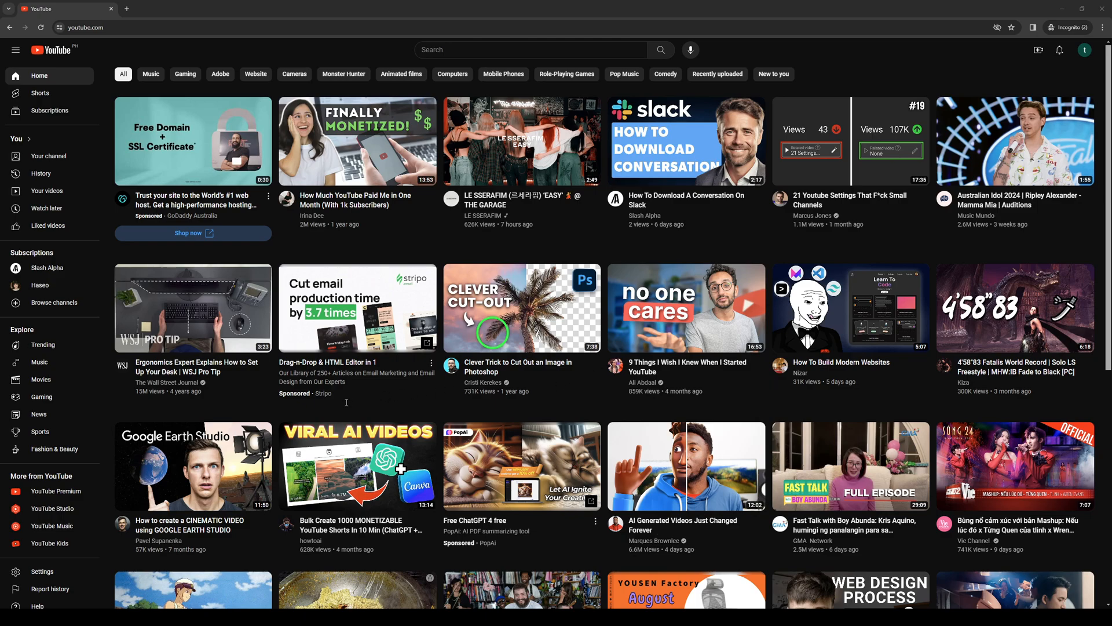
mouse_move(363, 389)
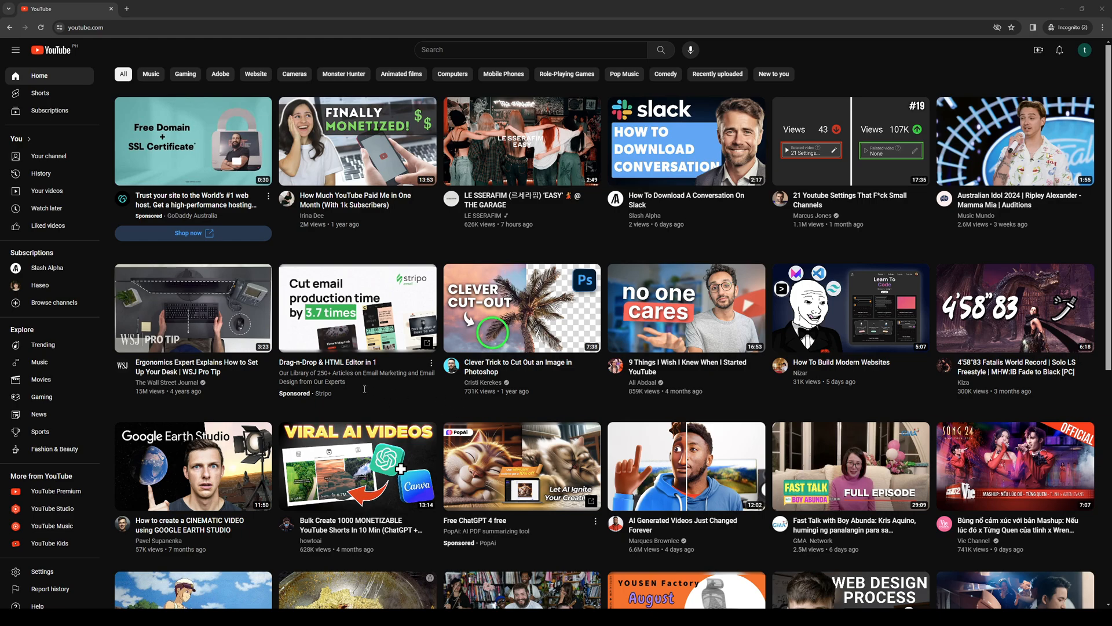
mouse_move(584, 375)
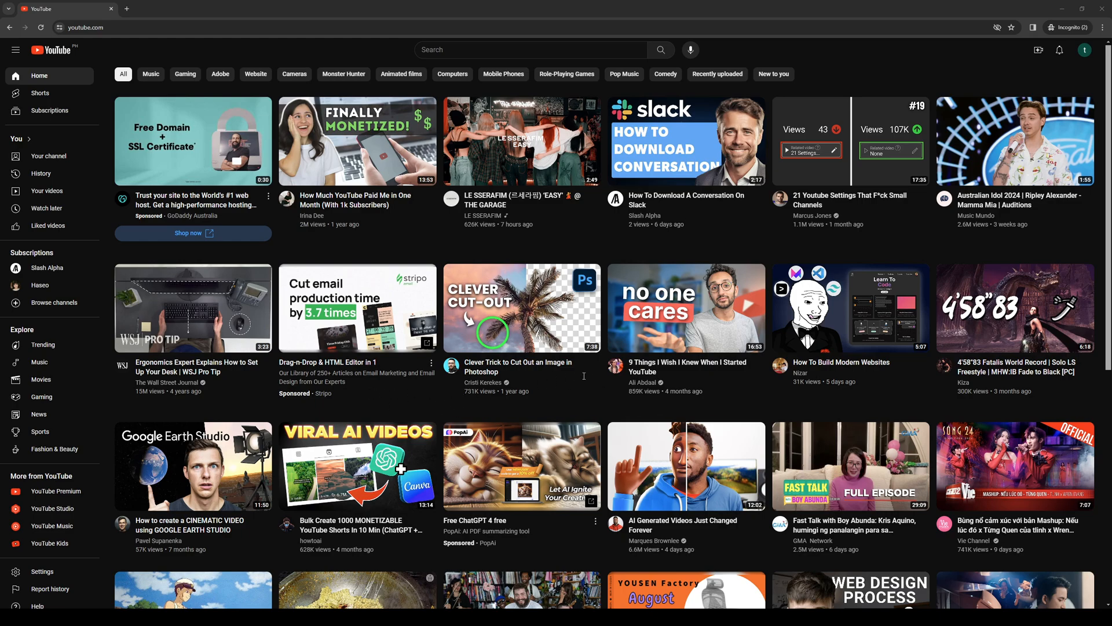
mouse_move(814, 218)
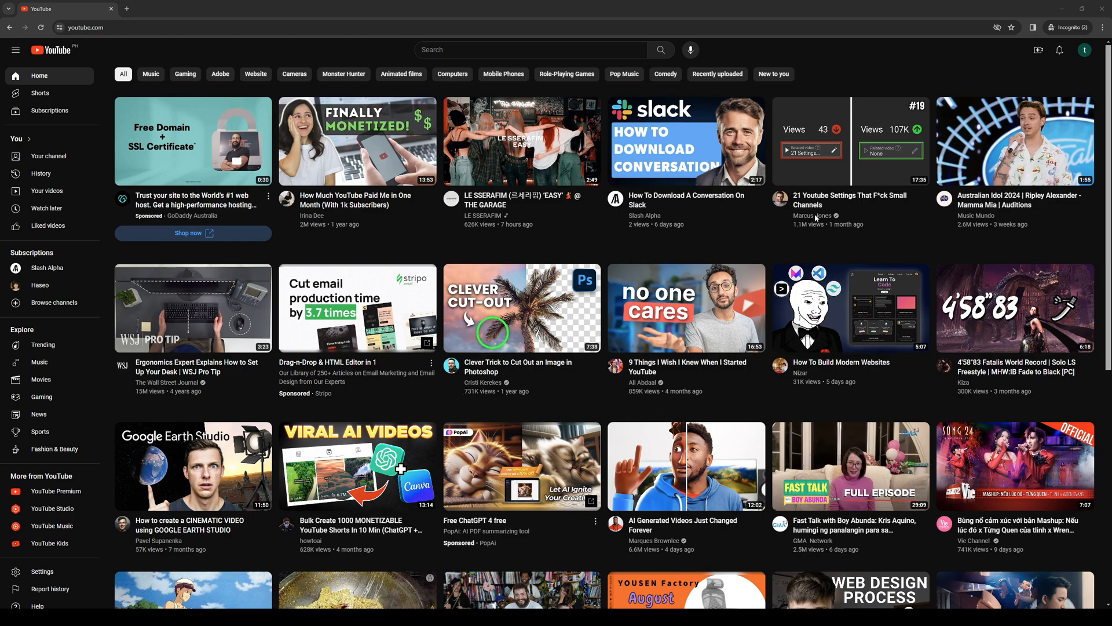
mouse_move(579, 377)
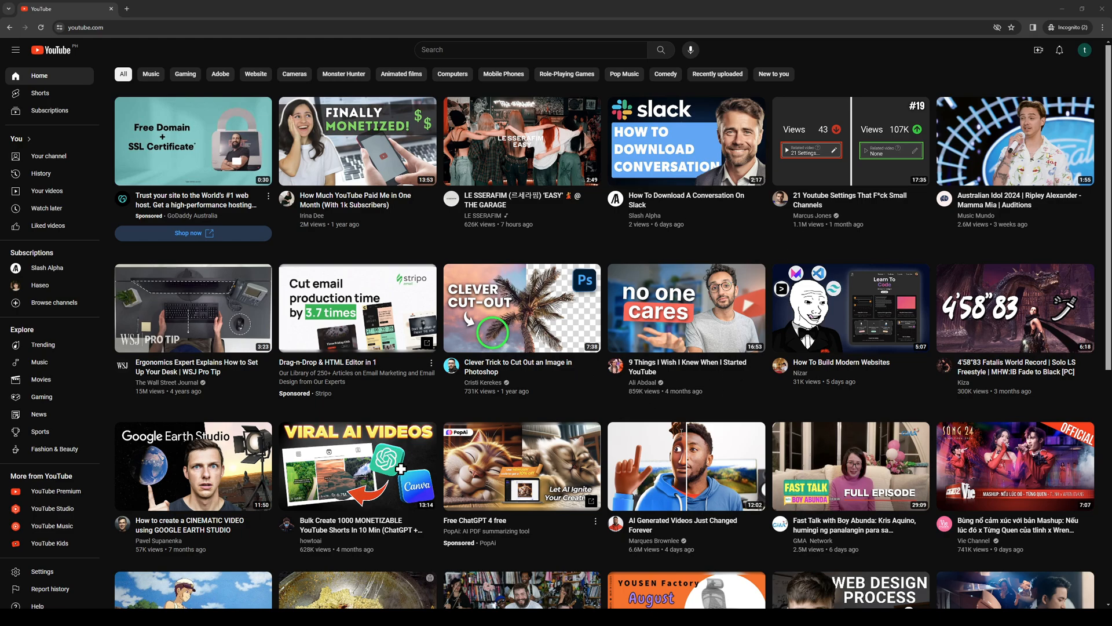
mouse_move(583, 375)
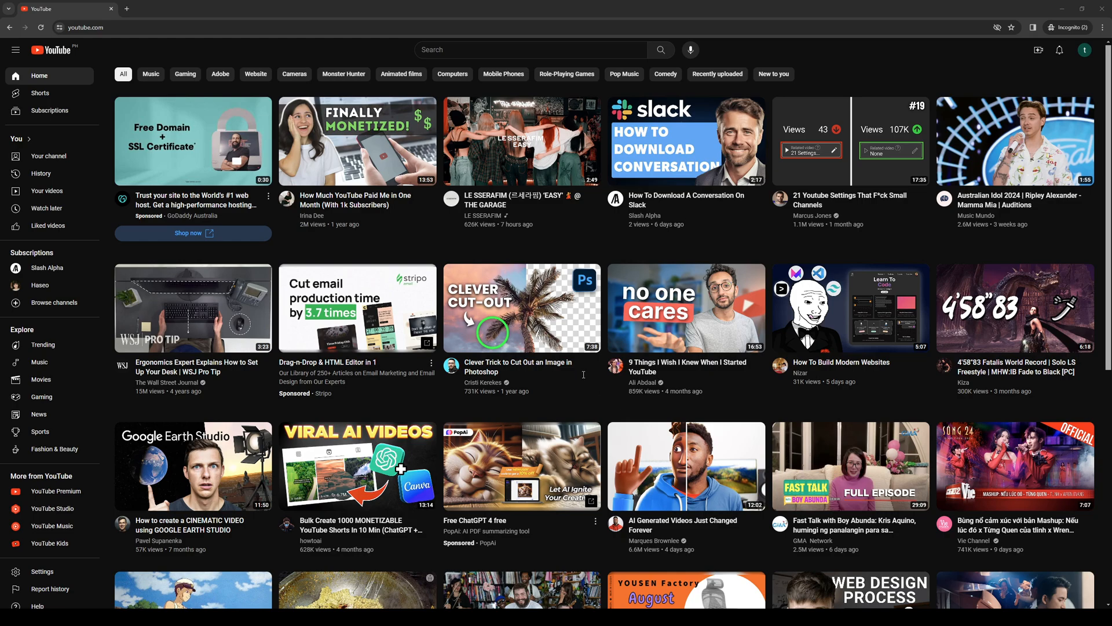
mouse_move(807, 211)
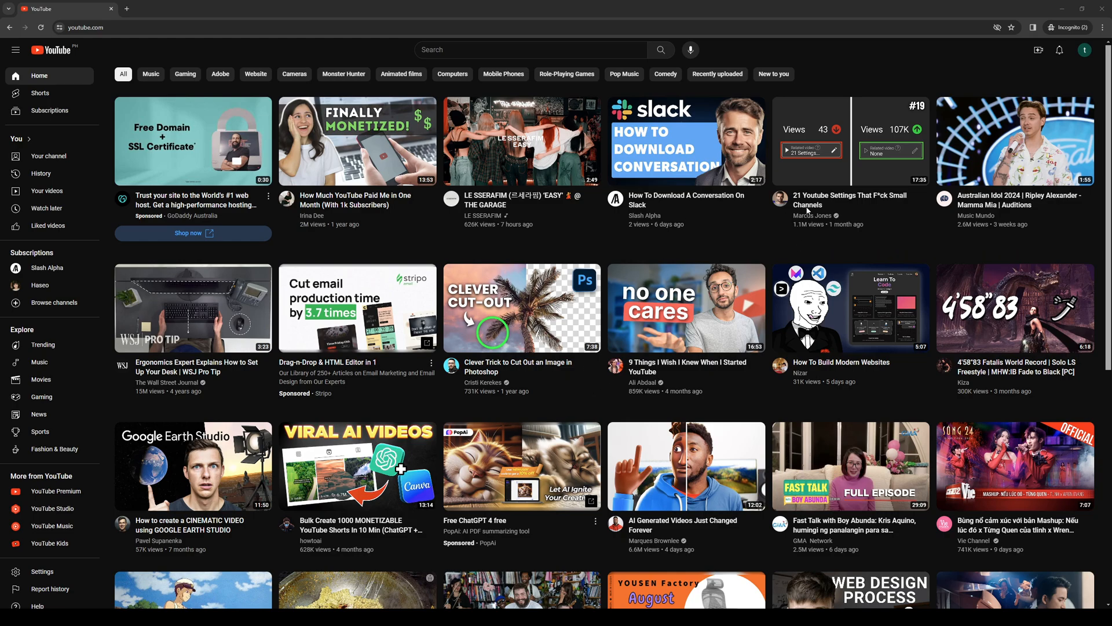
mouse_move(666, 403)
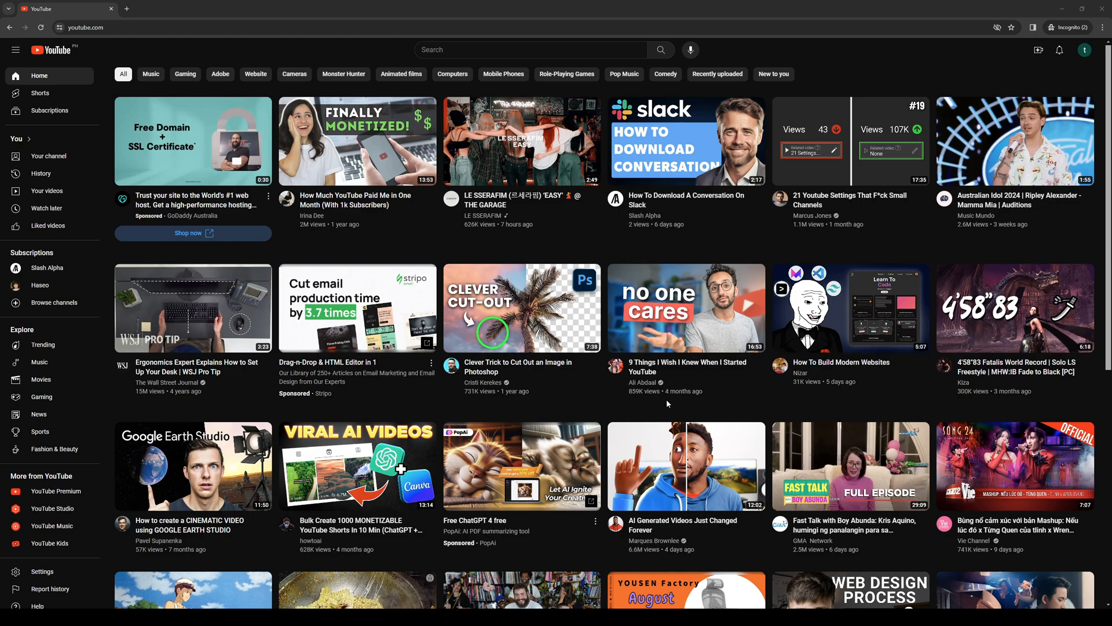
mouse_move(664, 407)
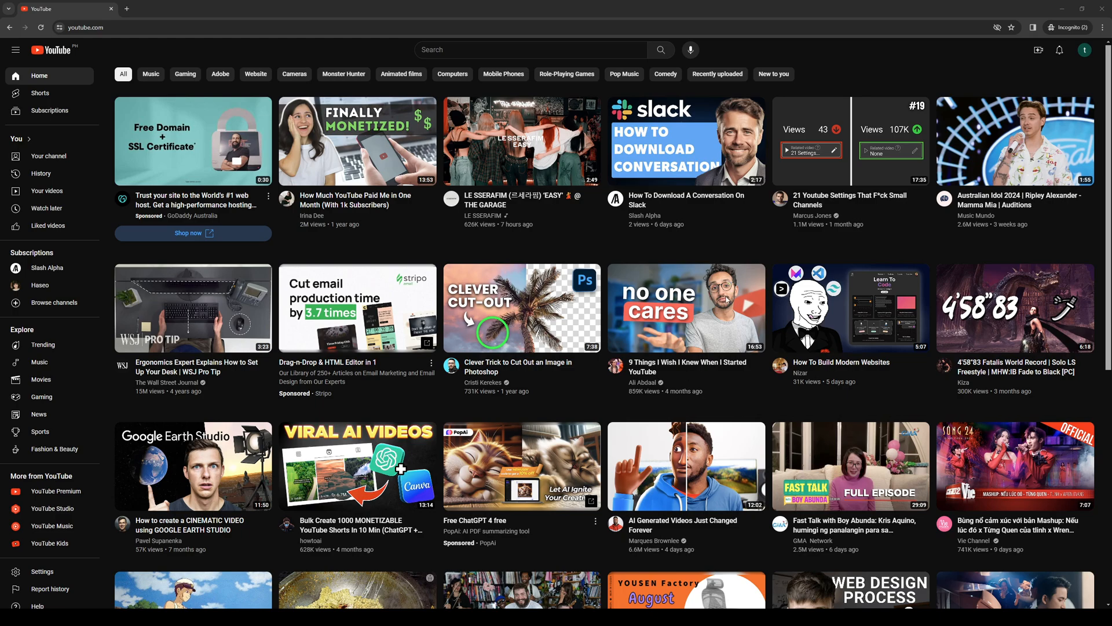
mouse_move(760, 36)
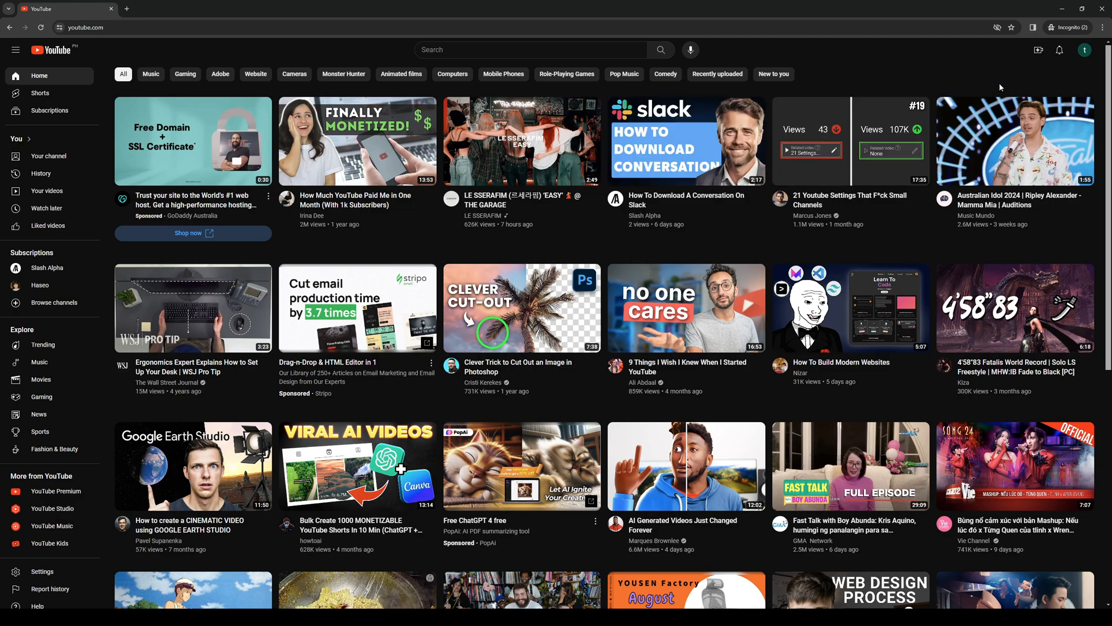
- Open the Restricted Mode panel from the profile menu, showing the filter currently off
left_click(1083, 50)
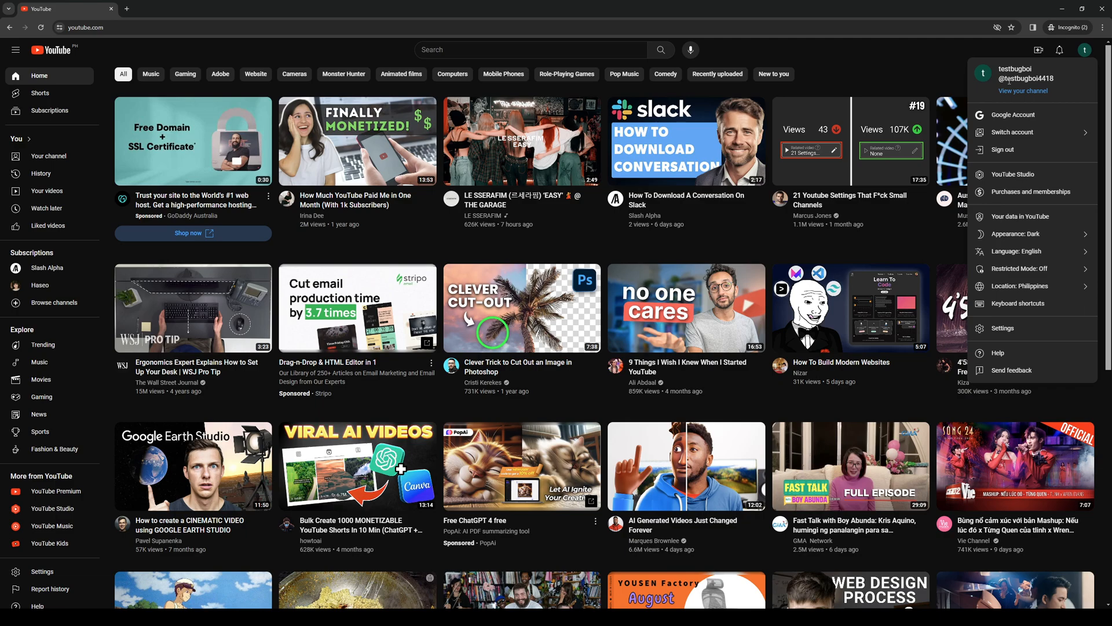
mouse_move(1006, 87)
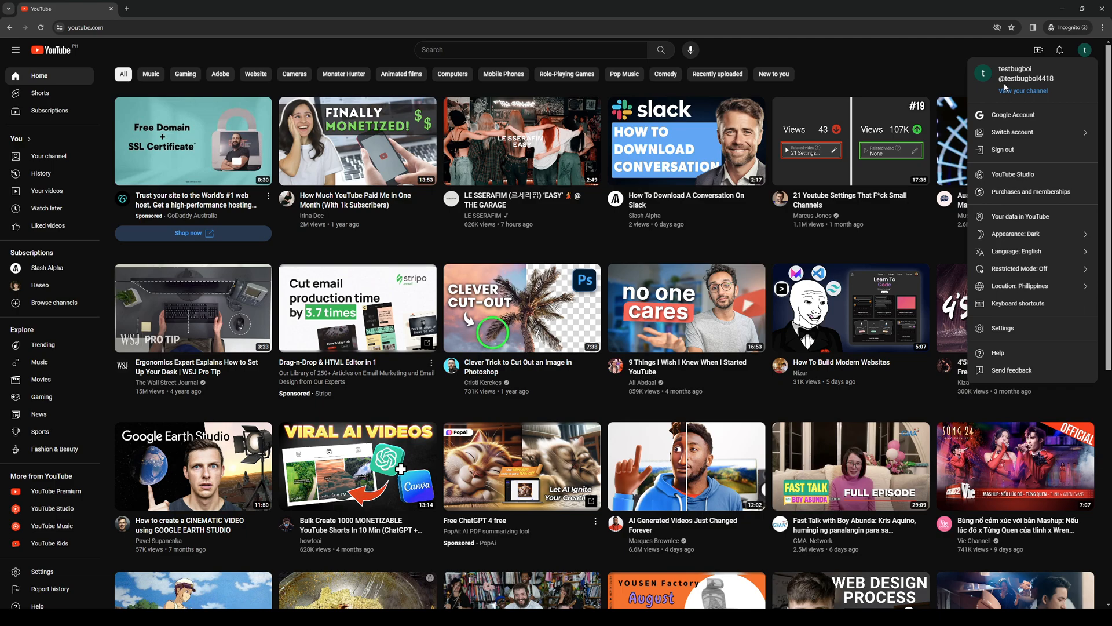
mouse_move(1020, 272)
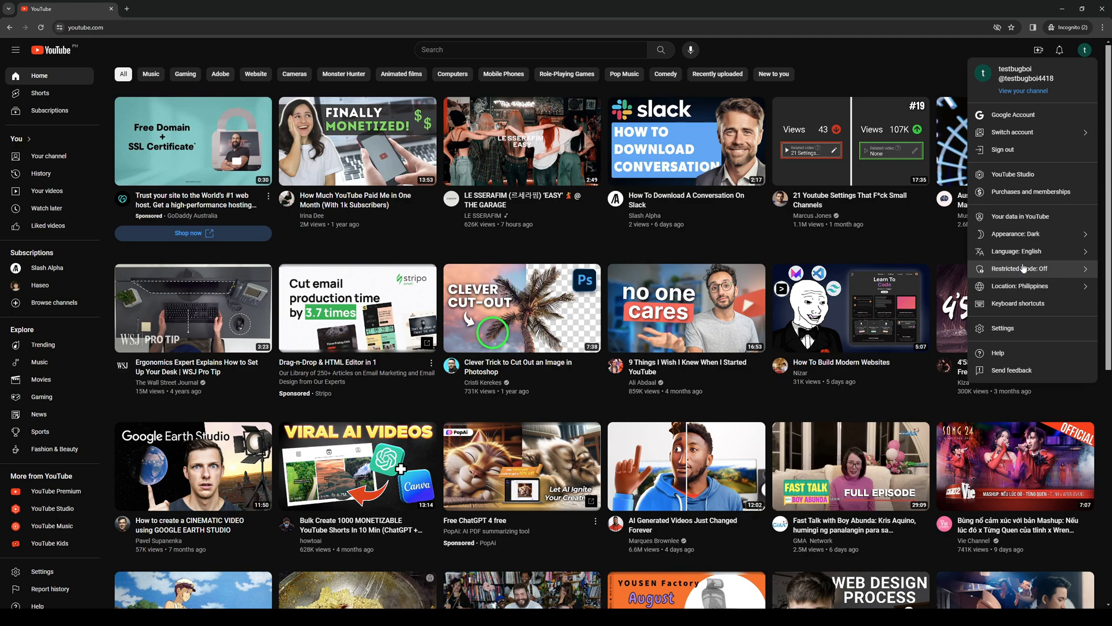
mouse_move(1027, 270)
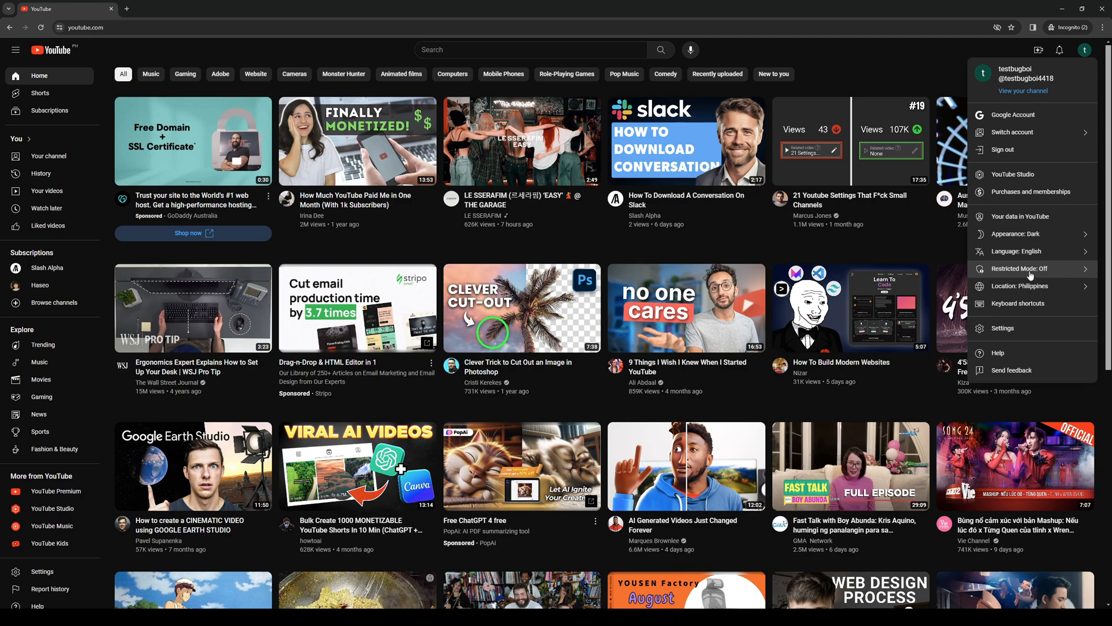
left_click(1019, 269)
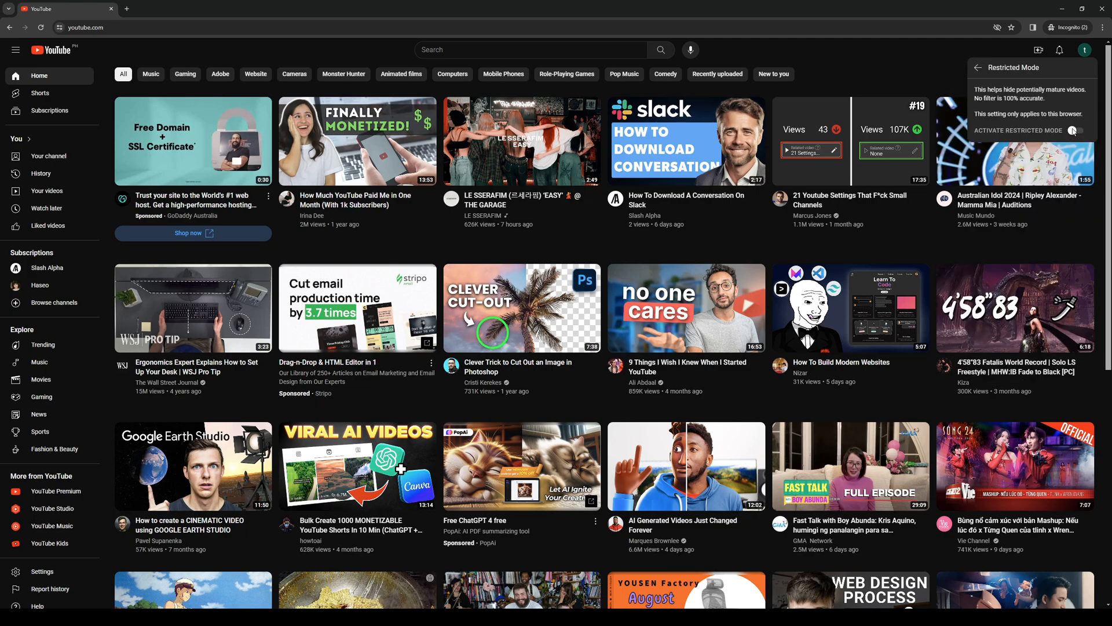
- Switch on Activate Restricted Mode and browse the reloaded, filtered home feed
left_click(1075, 131)
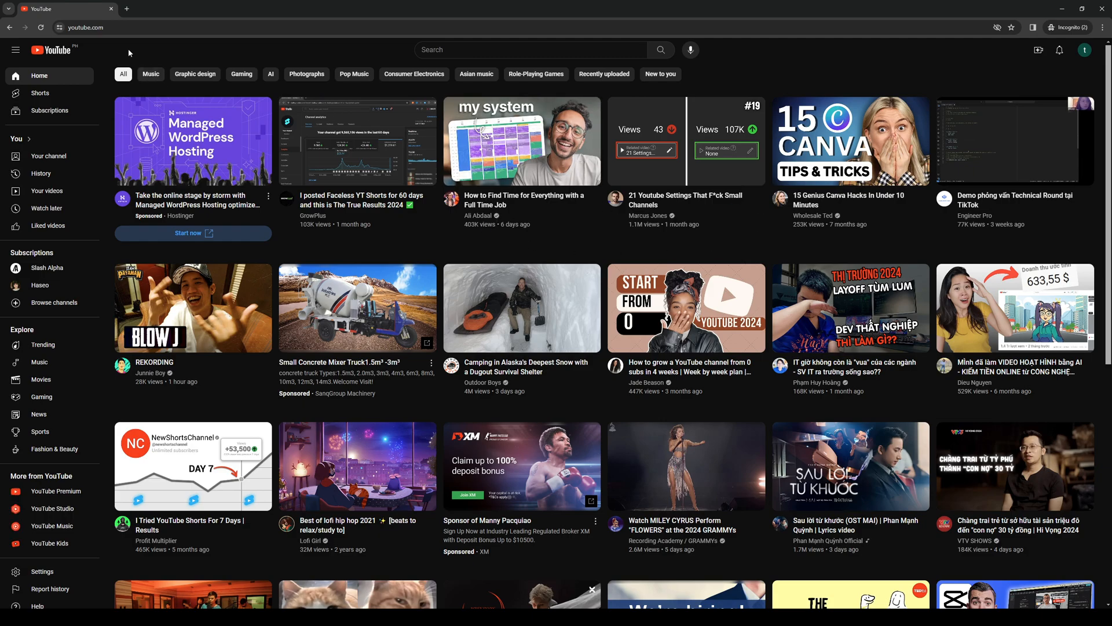
mouse_move(685, 307)
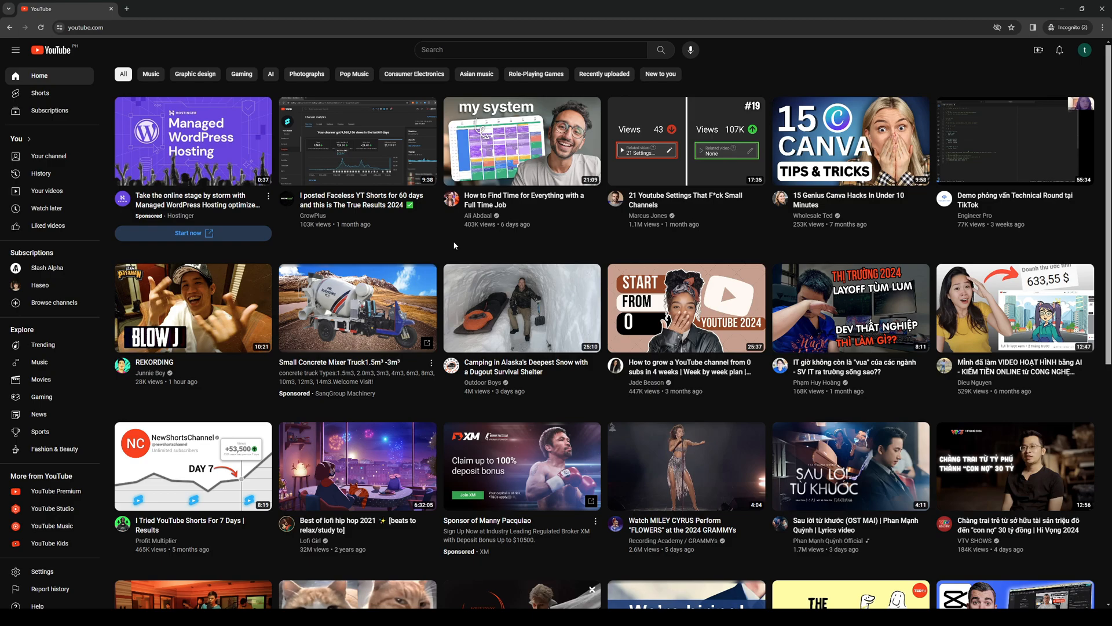
mouse_move(446, 269)
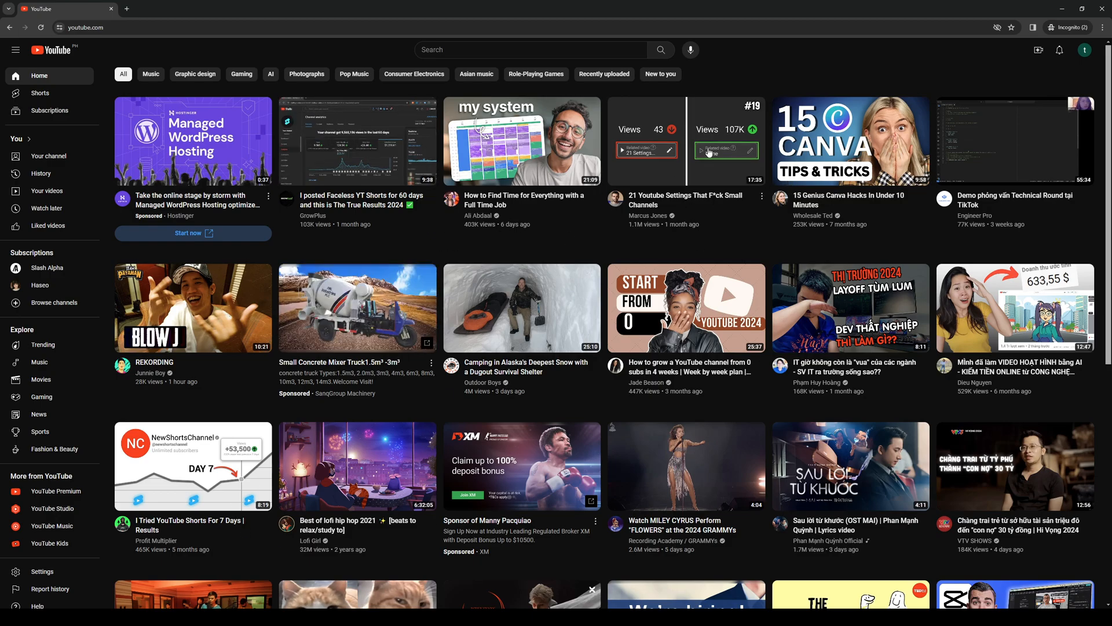
scroll("down", 3)
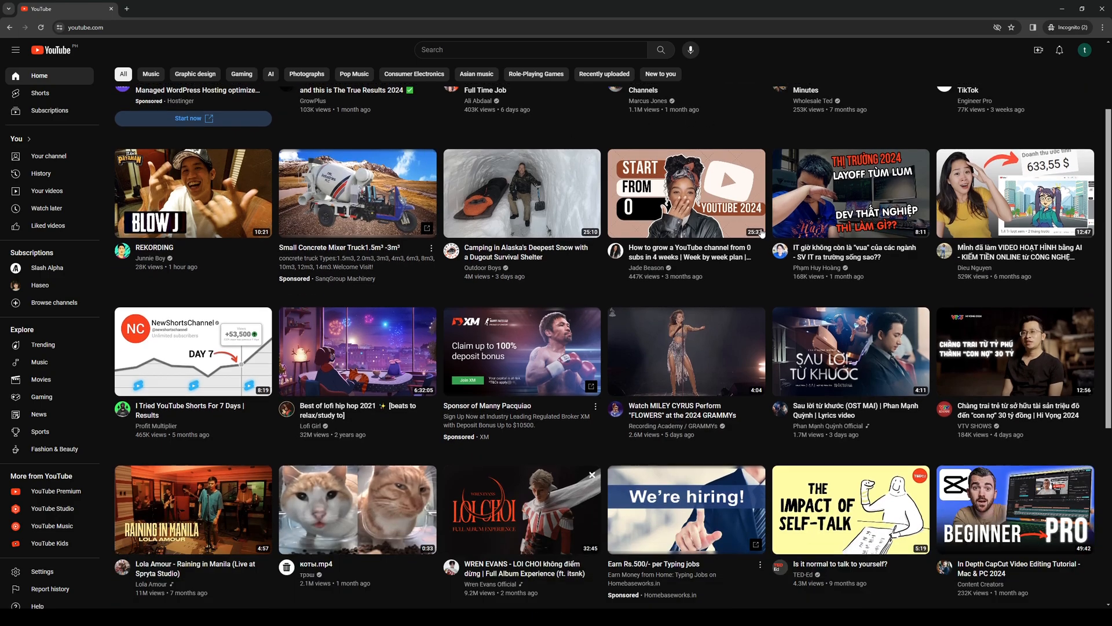
scroll("up", 3)
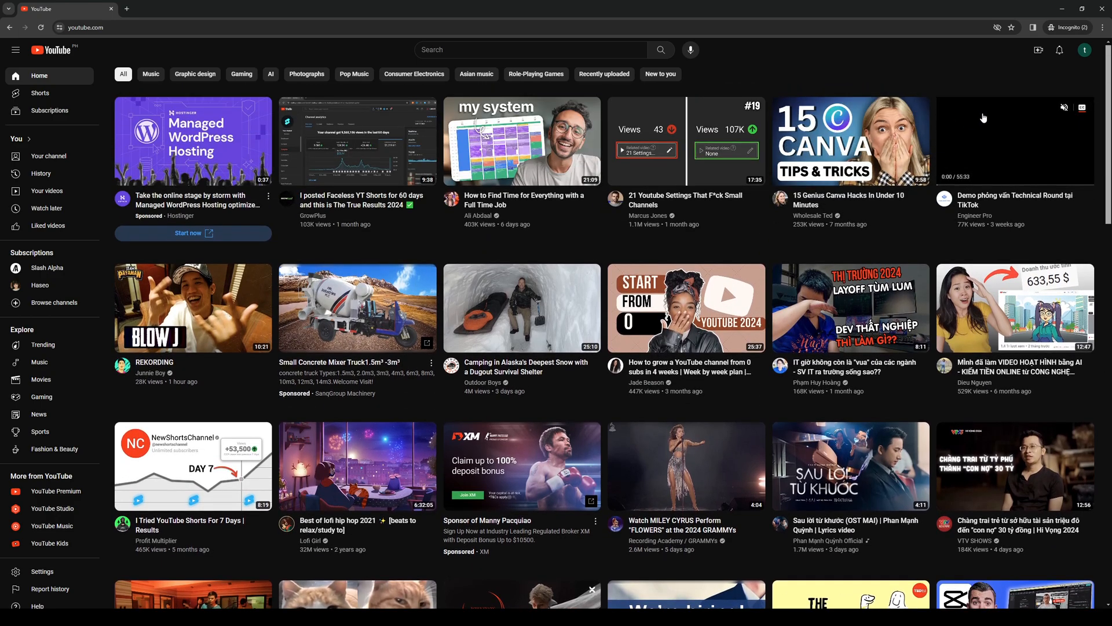
- Confirm 'Restricted Mode: On' in the profile menu and return to a refreshed home feed
left_click(1084, 50)
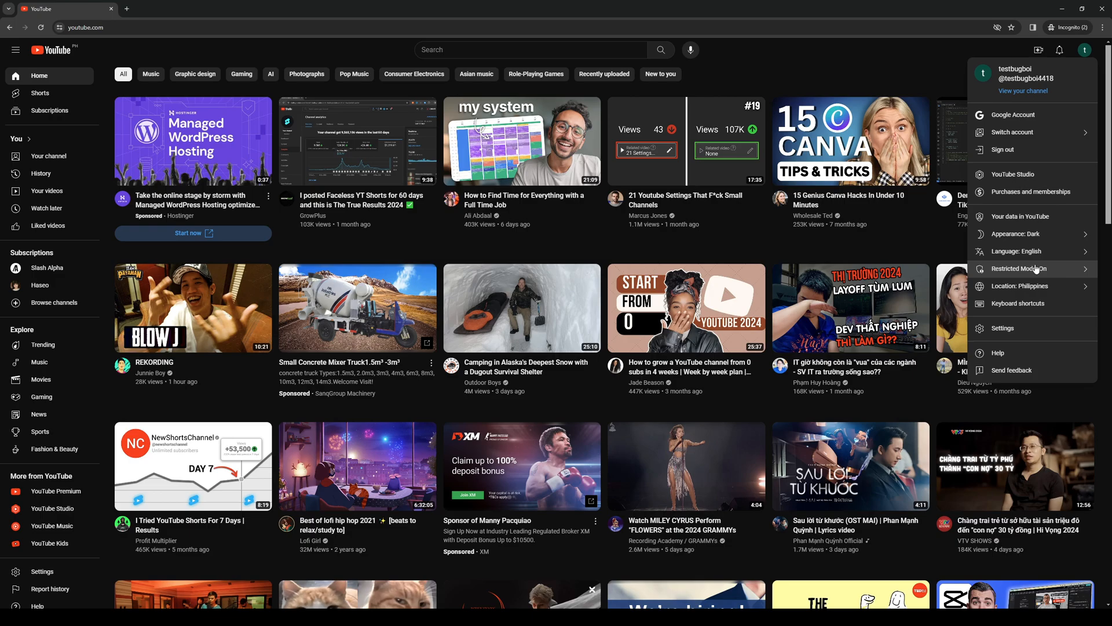
left_click(1016, 268)
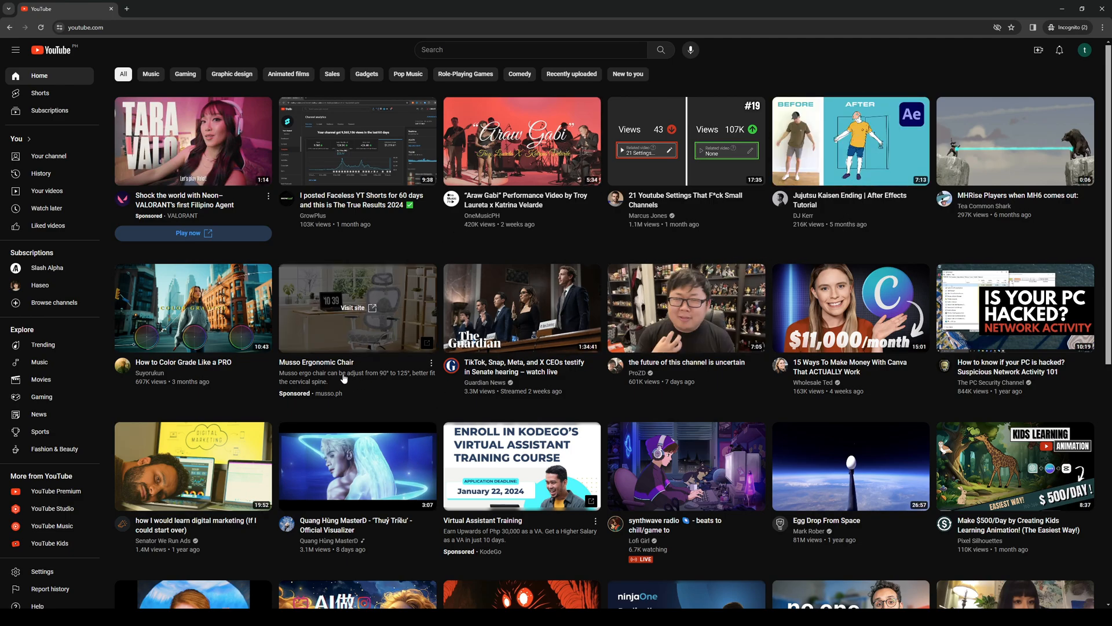
mouse_move(609, 421)
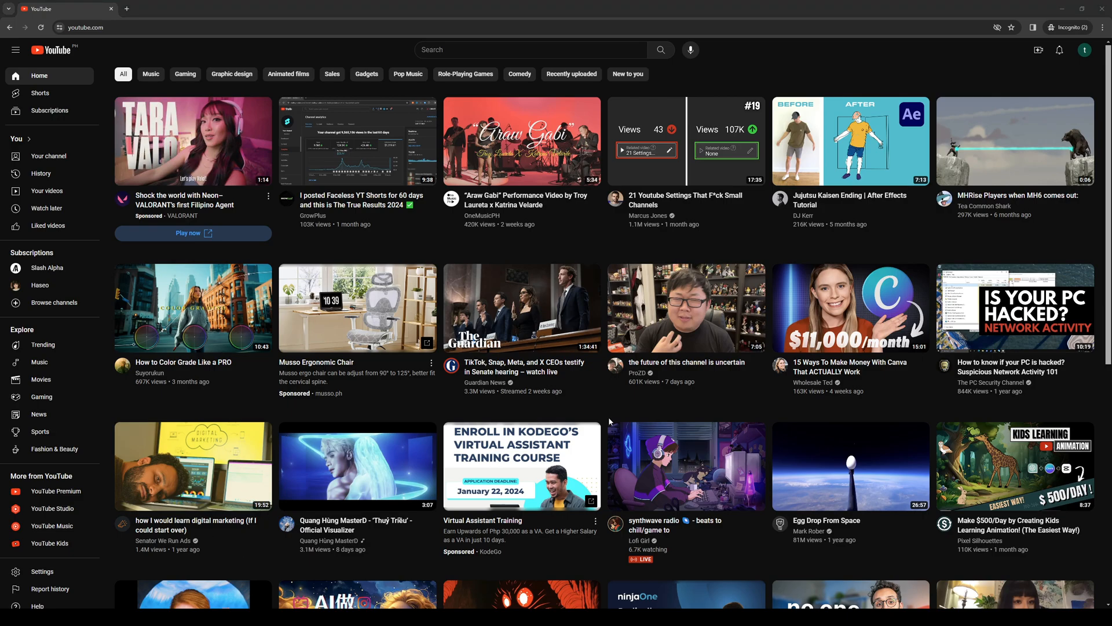
mouse_move(685, 408)
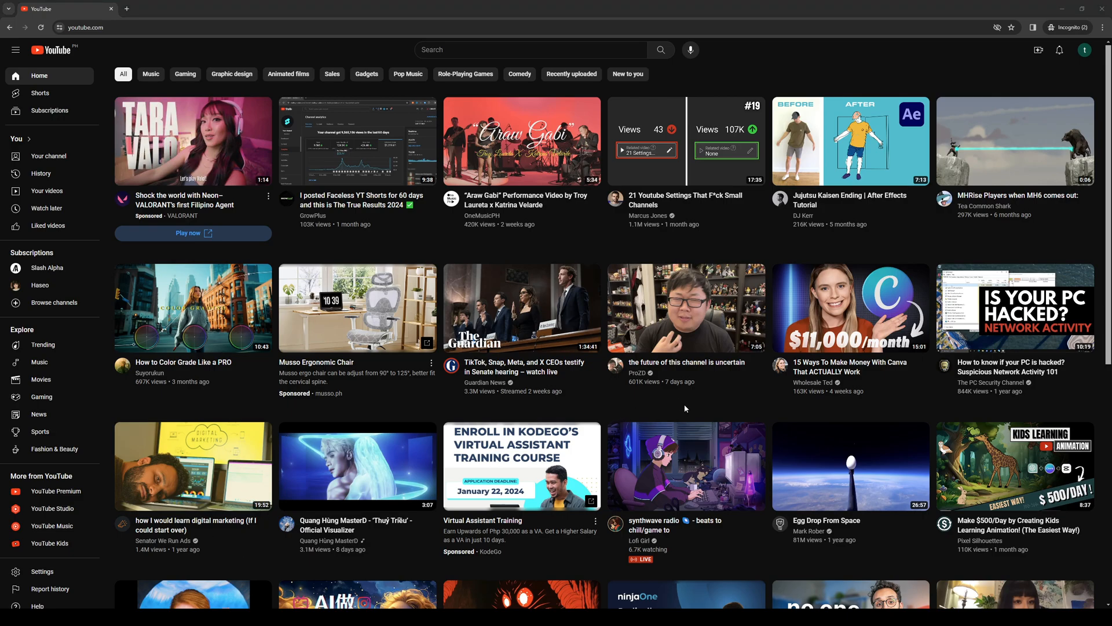